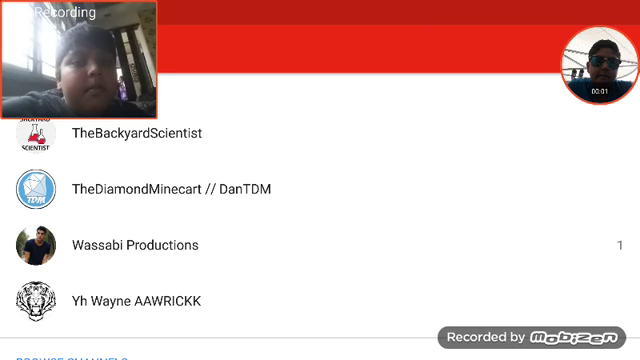
{"action": "scroll", "scroll_direction": "up", "scroll_amount": 3}
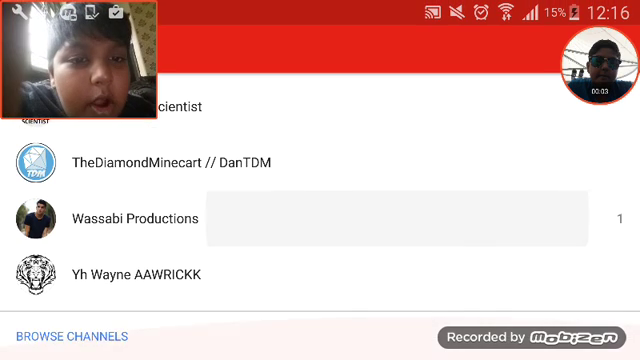
{"action": "scroll", "scroll_direction": "down", "scroll_amount": 3}
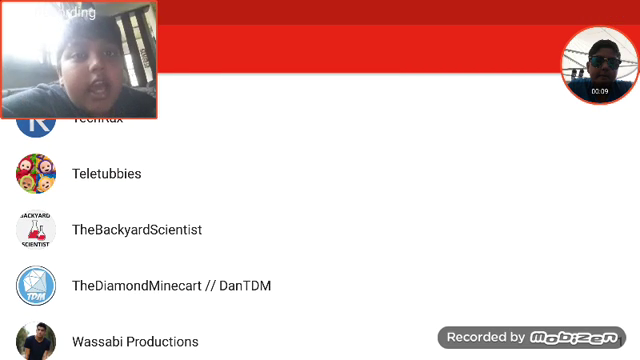
{"action": "scroll", "scroll_direction": "down", "scroll_amount": 3}
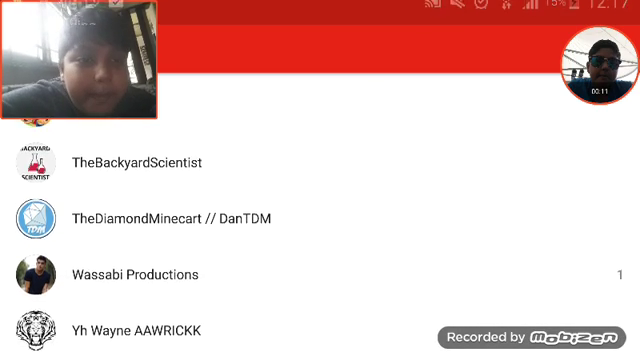
{"action": "scroll", "scroll_direction": "down", "scroll_amount": 3}
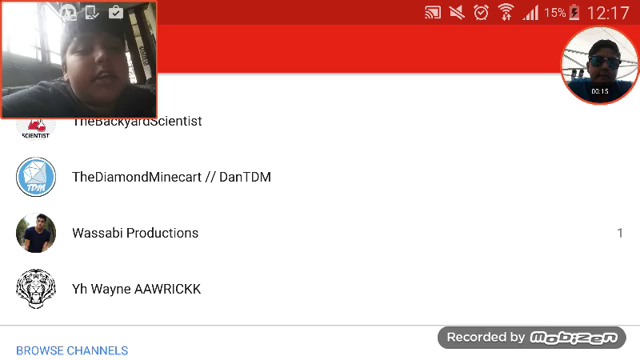
{"action": "scroll", "scroll_direction": "down", "scroll_amount": 3}
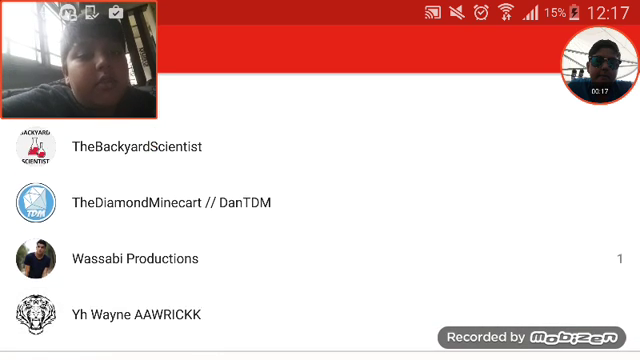
{"action": "scroll", "scroll_direction": "down", "scroll_amount": 3}
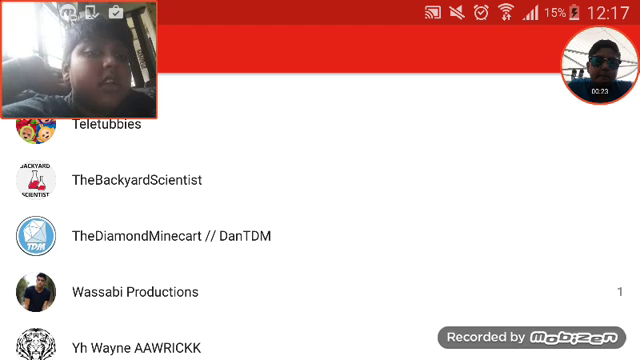
{"action": "scroll", "scroll_direction": "up", "scroll_amount": 3}
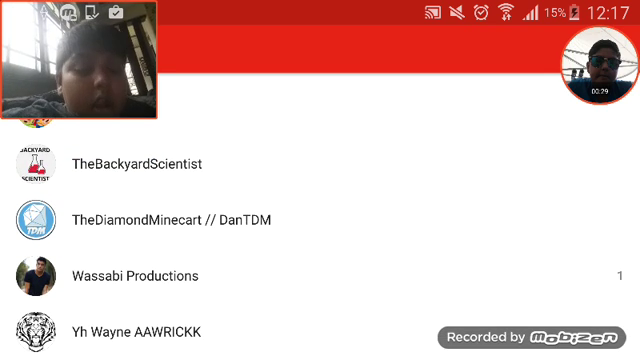
{"action": "scroll", "scroll_direction": "down", "scroll_amount": 3}
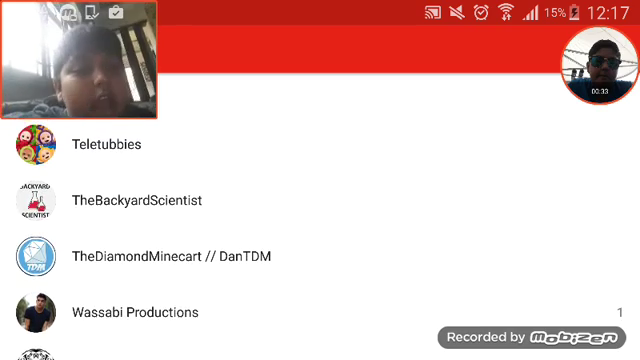
{"action": "scroll", "scroll_direction": "down", "scroll_amount": 3}
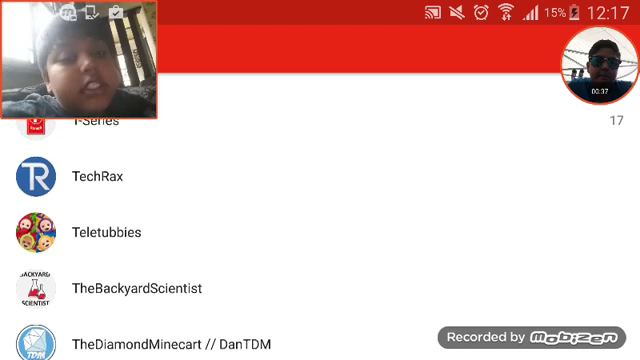
{"action": "scroll", "scroll_direction": "up", "scroll_amount": 3}
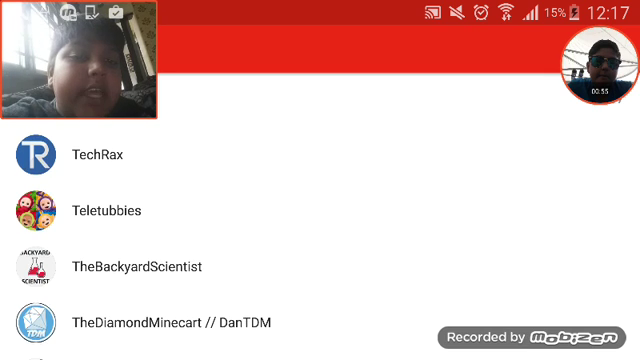
{"action": "scroll", "scroll_direction": "down", "scroll_amount": 3}
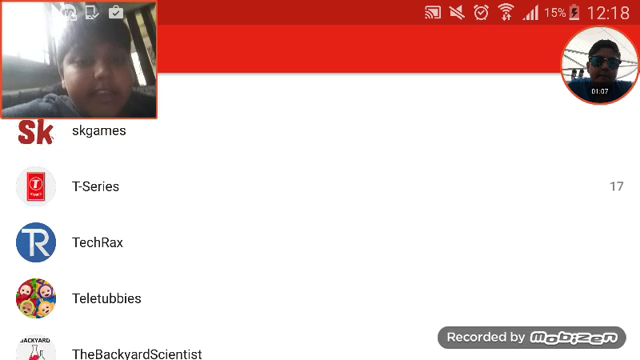
{"action": "scroll", "scroll_direction": "down", "scroll_amount": 3}
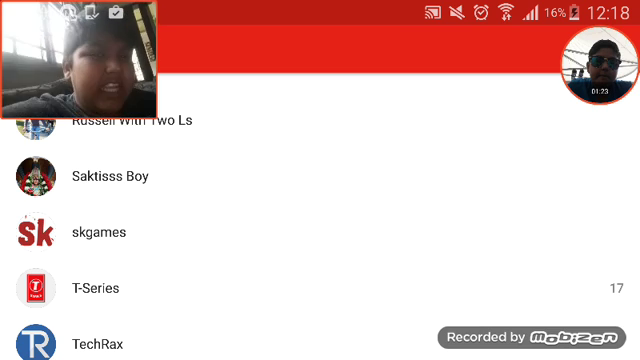
{"action": "scroll", "scroll_direction": "down", "scroll_amount": 3}
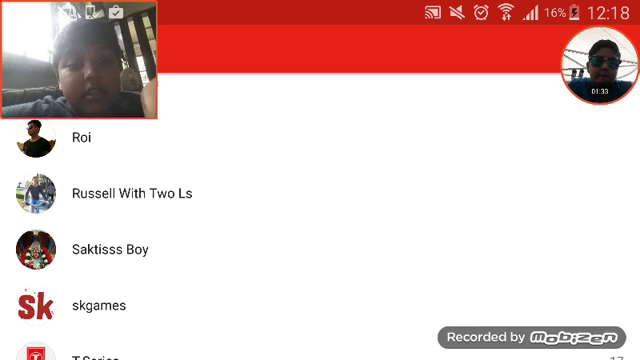
{"action": "scroll", "scroll_direction": "down", "scroll_amount": 3}
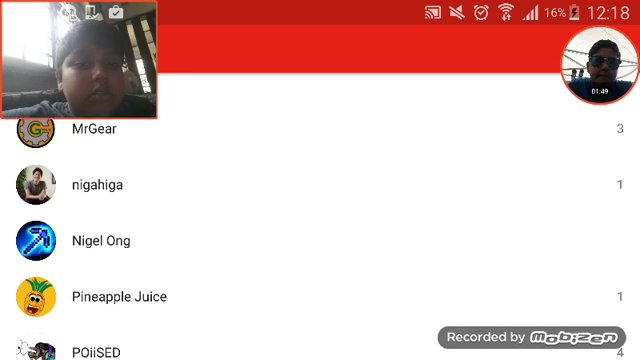
{"action": "scroll", "scroll_direction": "down", "scroll_amount": 3}
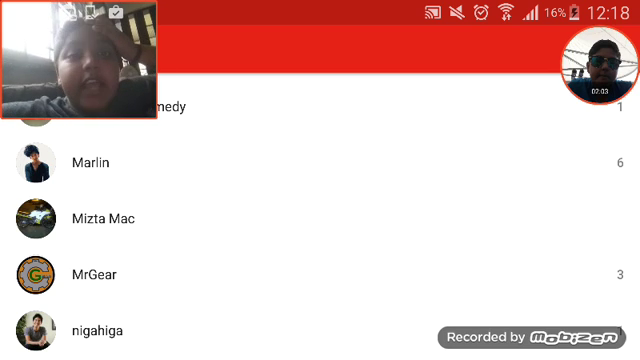
{"action": "scroll", "scroll_direction": "up", "scroll_amount": 3}
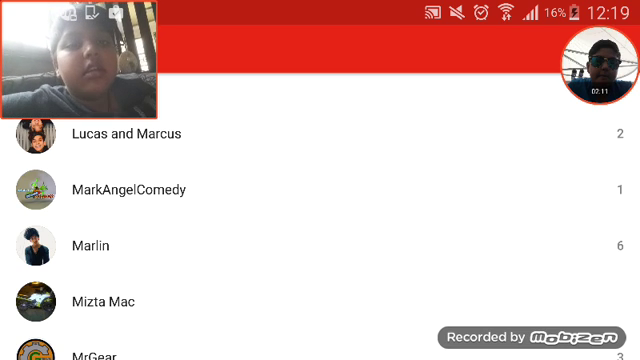
{"action": "scroll", "scroll_direction": "up", "scroll_amount": 3}
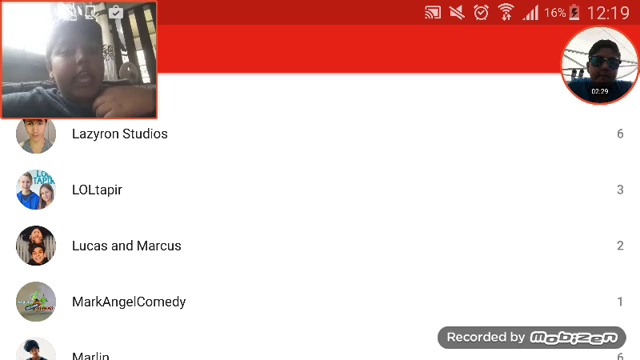
{"action": "scroll", "scroll_direction": "up", "scroll_amount": 3}
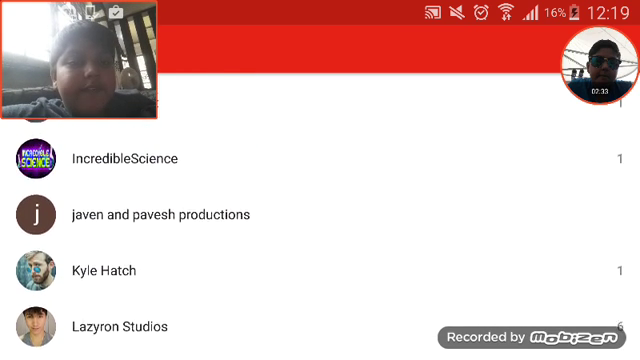
{"action": "scroll", "scroll_direction": "up", "scroll_amount": 3}
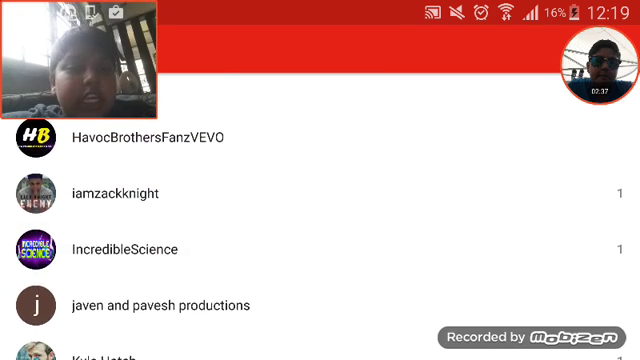
{"action": "scroll", "scroll_direction": "up", "scroll_amount": 3}
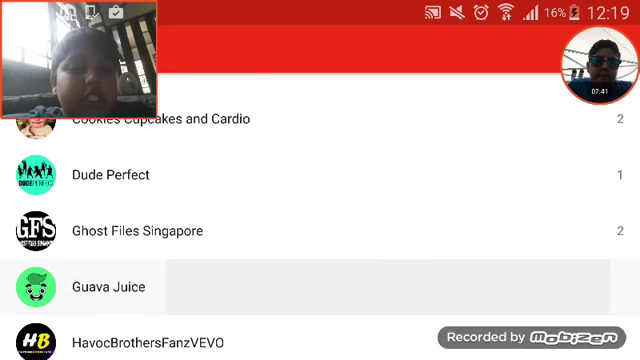
{"action": "scroll", "scroll_direction": "down", "scroll_amount": 3}
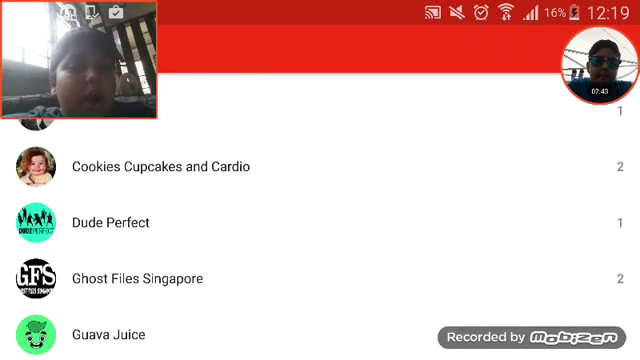